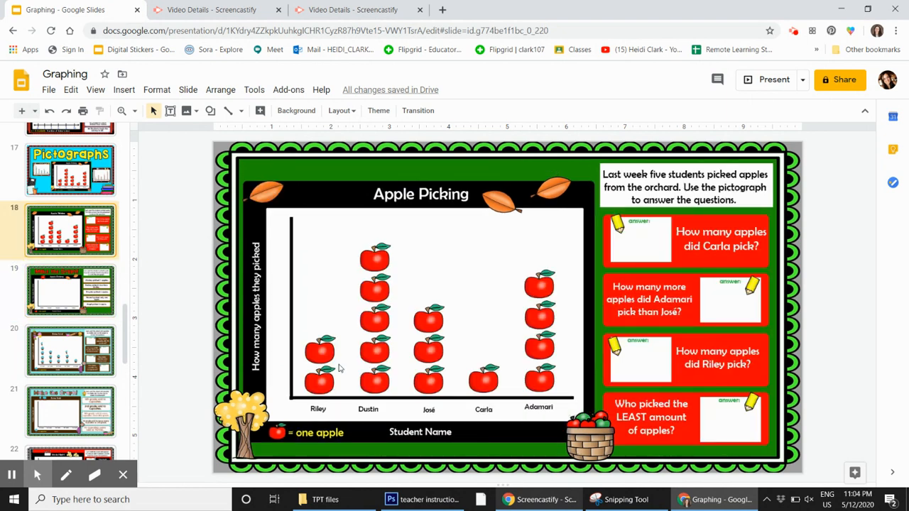
mouse_move(405, 335)
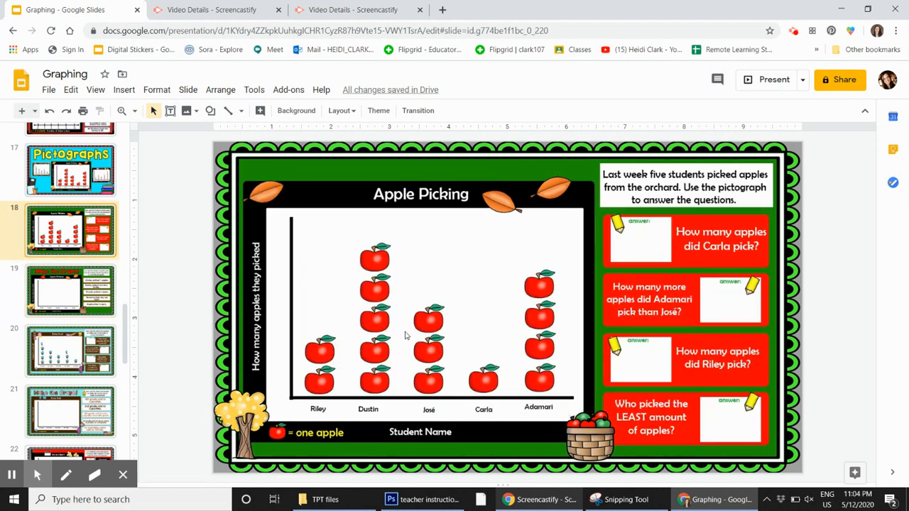
Step: Preview the Bake Sale slide, then settle on the blank apple-picking pictograph slide
click(69, 292)
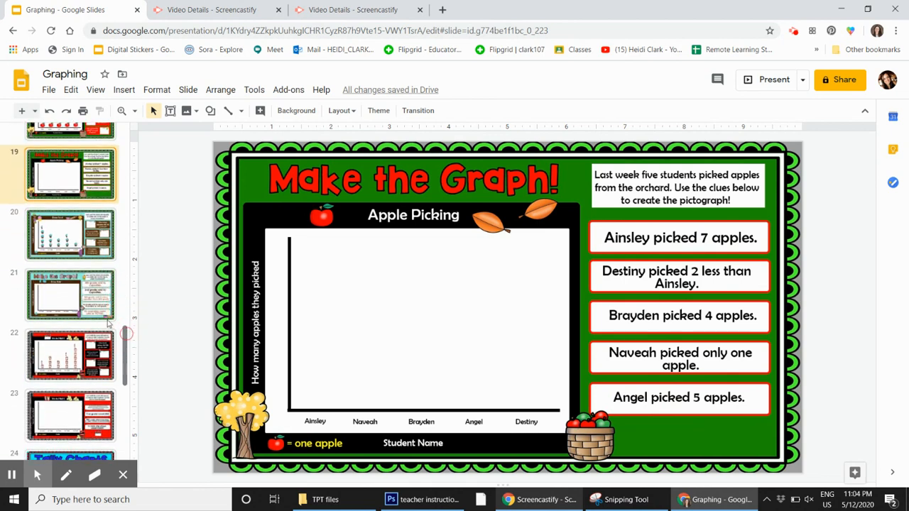
click(71, 295)
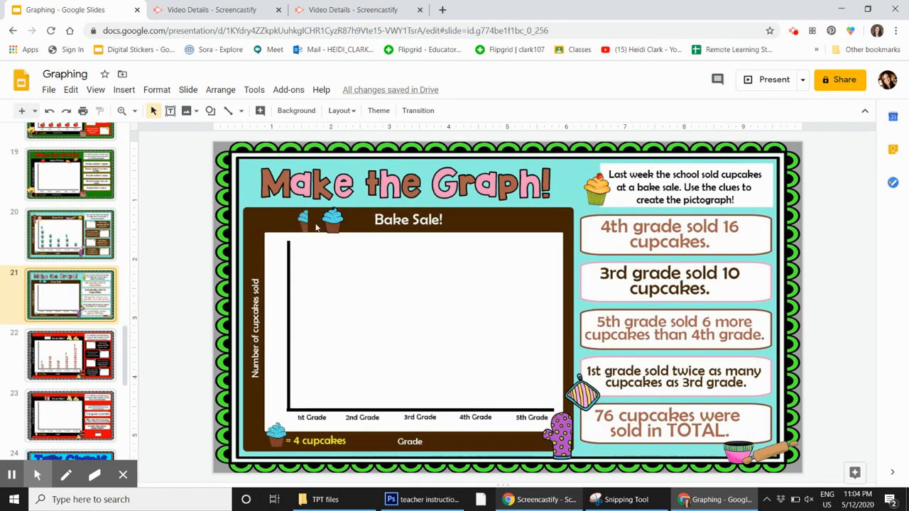
click(70, 416)
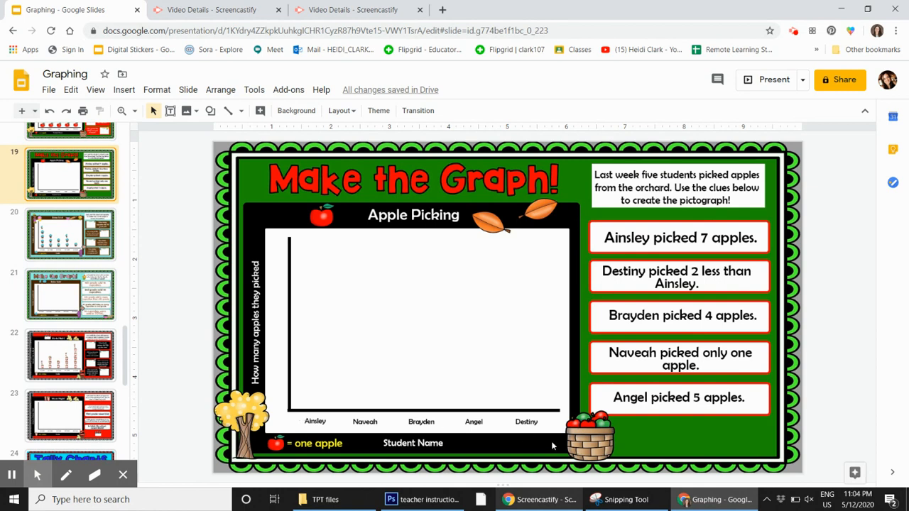
mouse_move(258, 377)
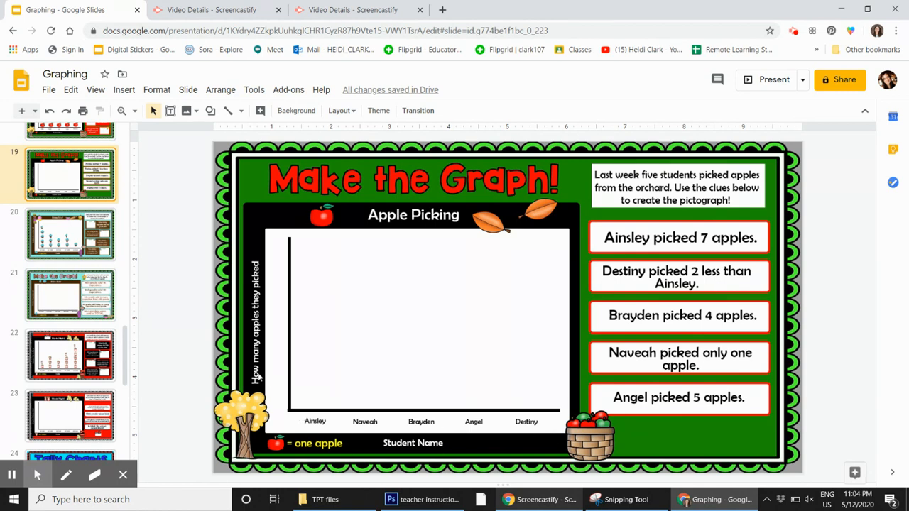
mouse_move(278, 382)
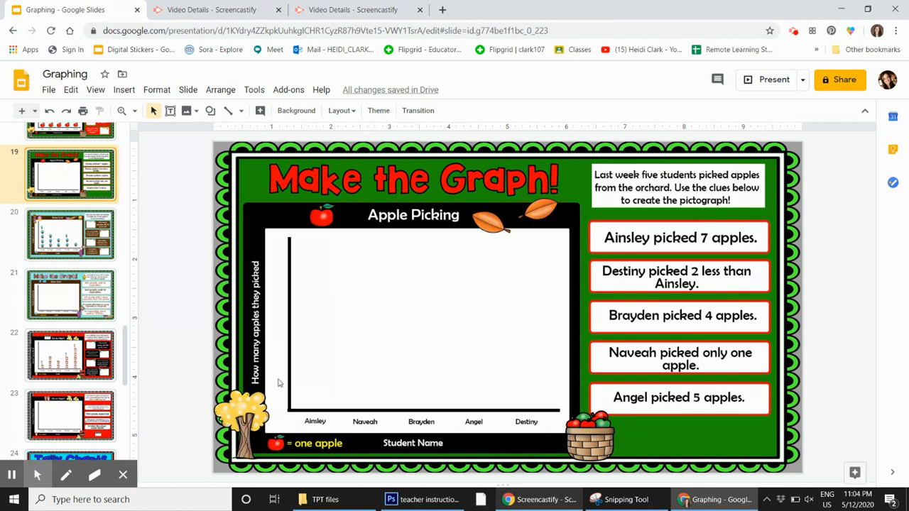
mouse_move(269, 389)
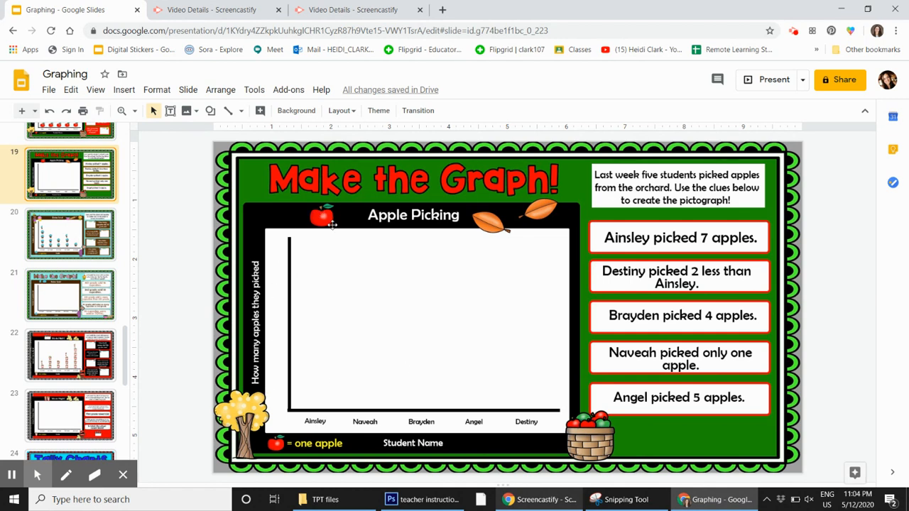
mouse_move(318, 341)
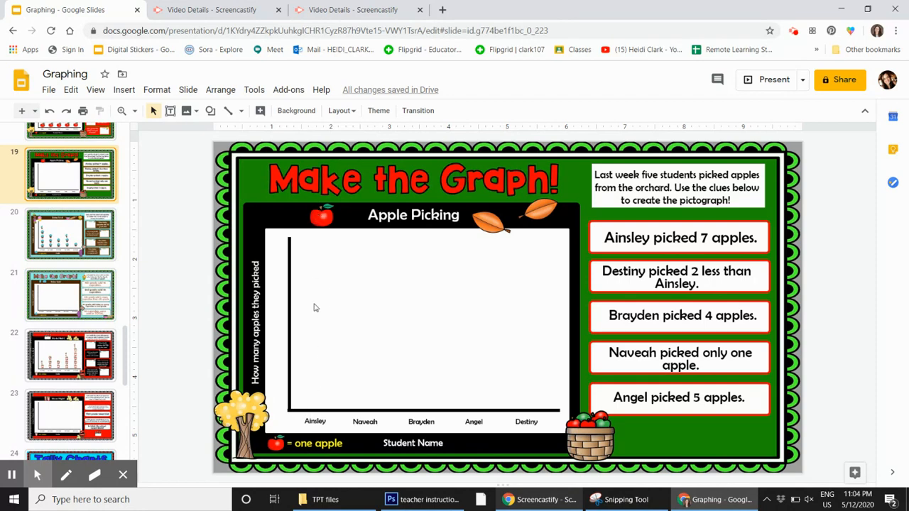
mouse_move(714, 255)
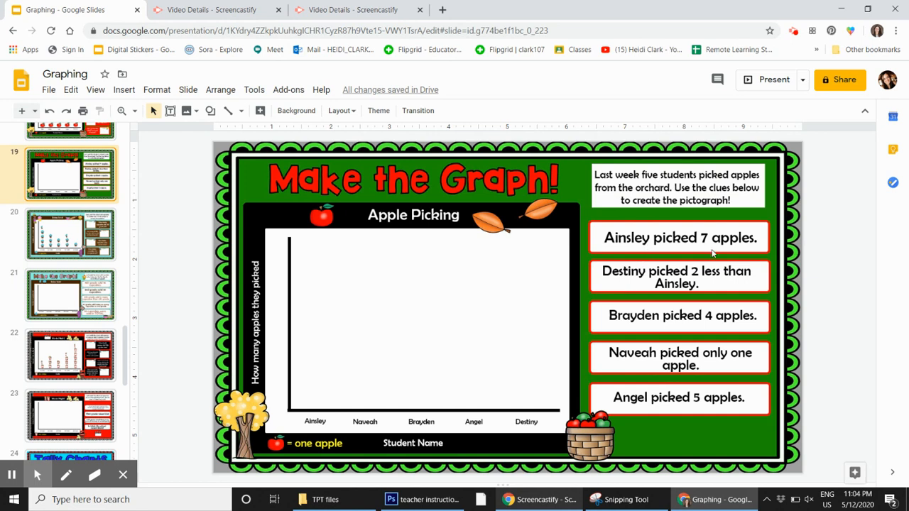
mouse_move(732, 248)
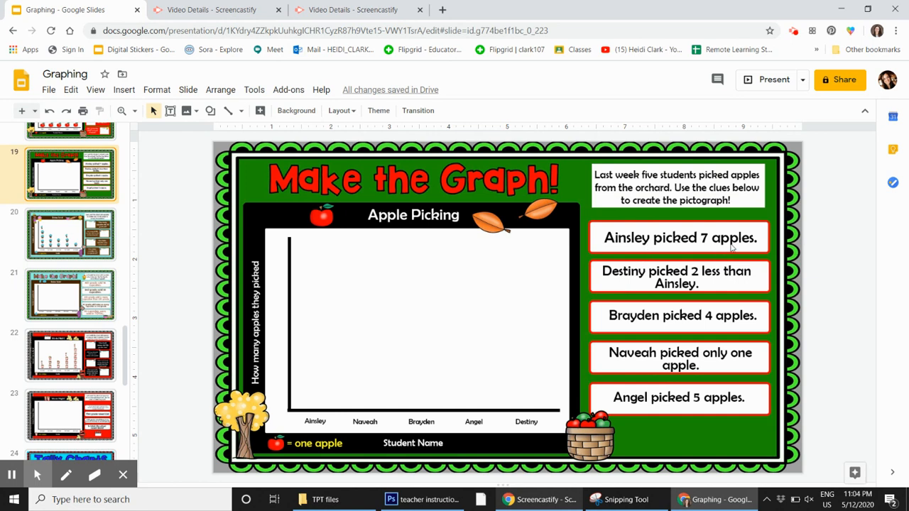
click(323, 216)
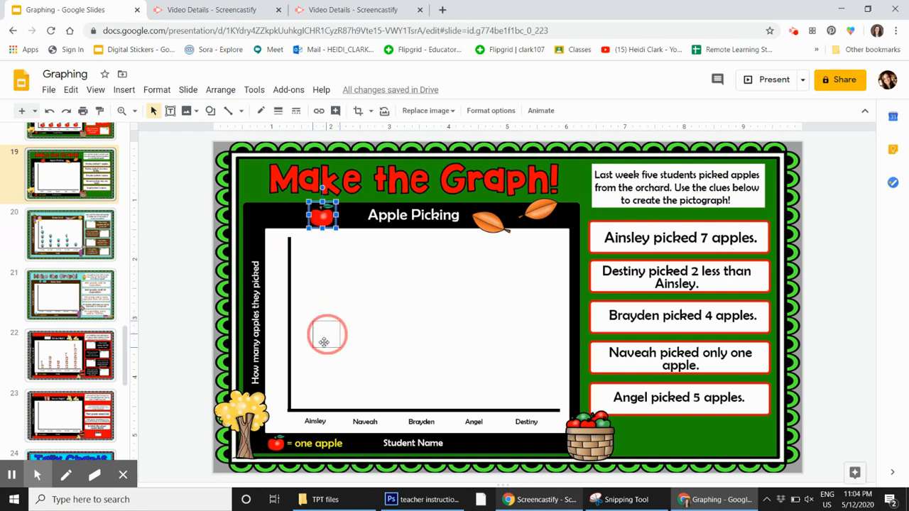
drag(323, 217, 314, 391)
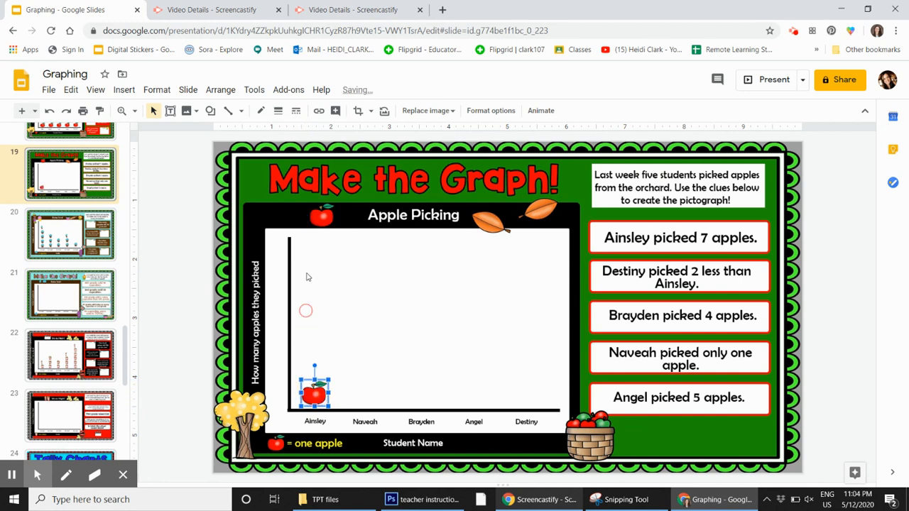
drag(314, 391, 314, 362)
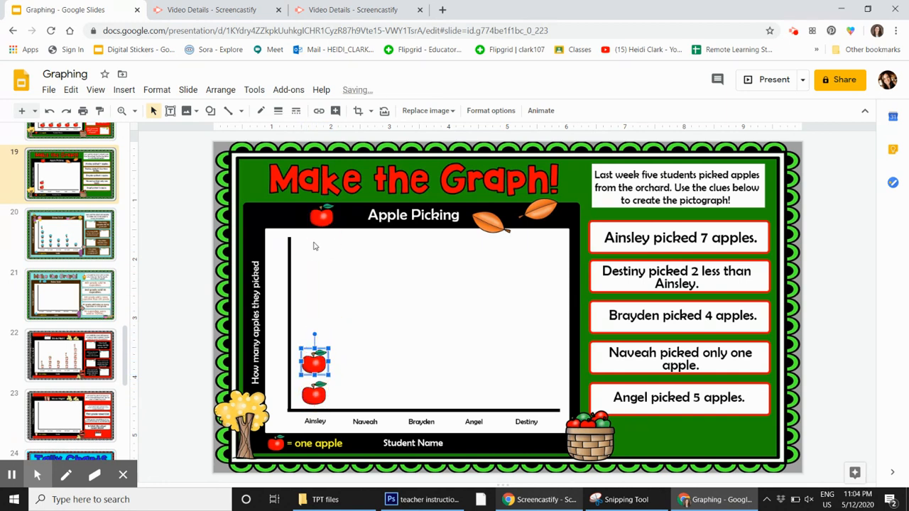
drag(314, 362, 322, 216)
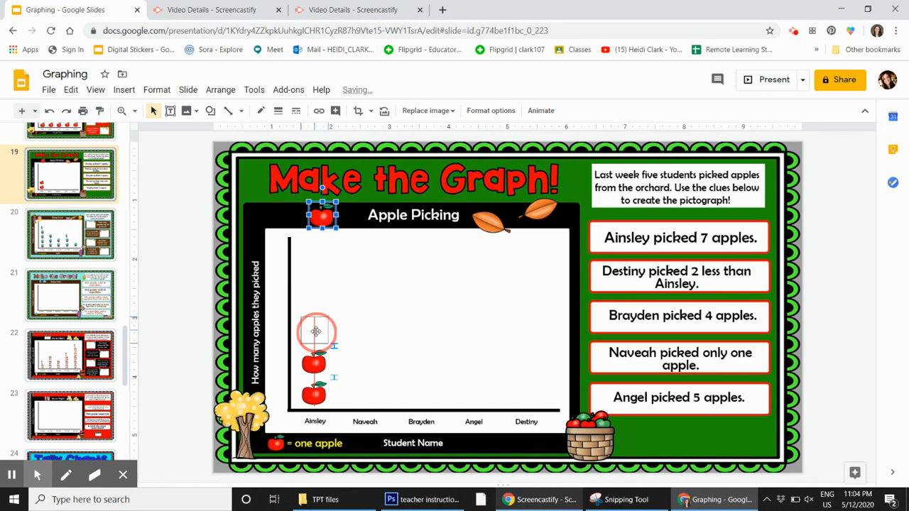
drag(323, 217, 314, 305)
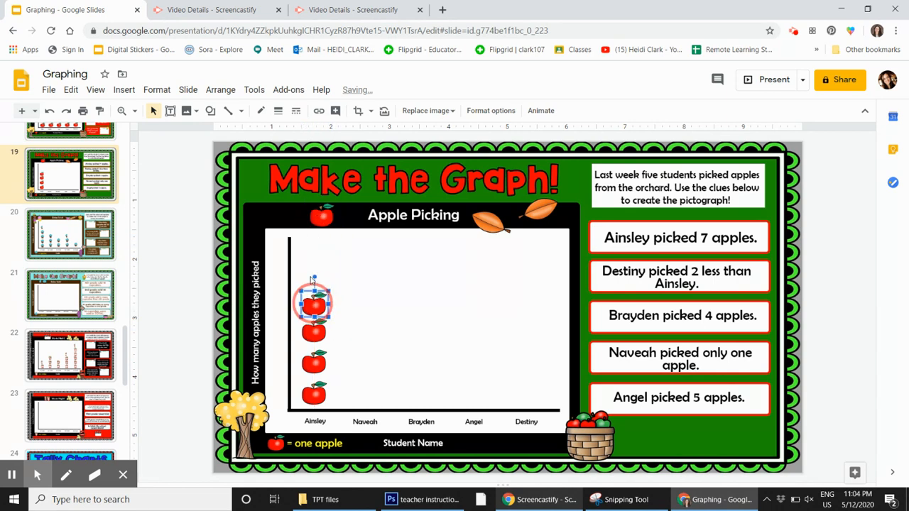
drag(314, 305, 314, 274)
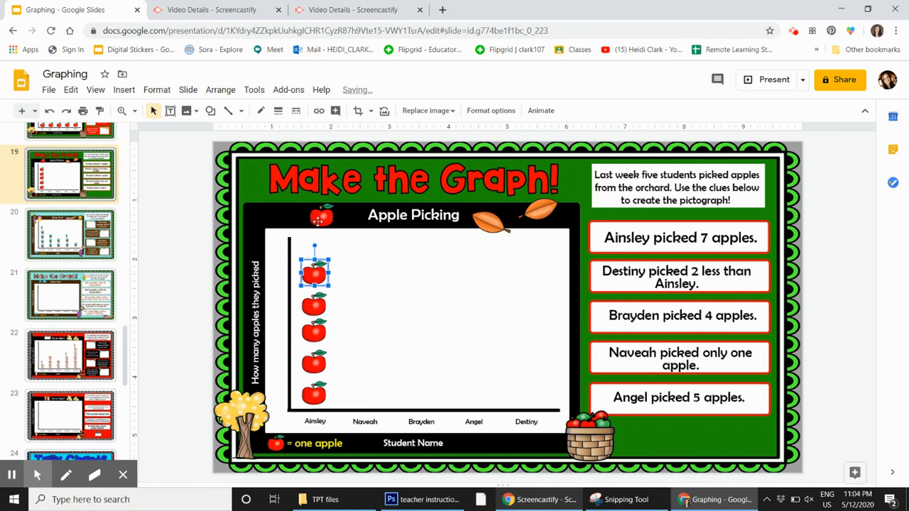
drag(315, 273, 323, 217)
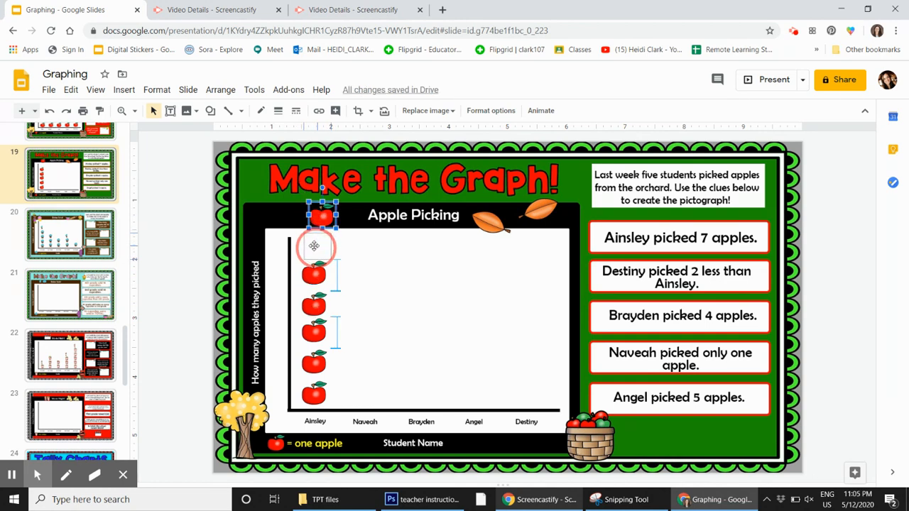
drag(314, 247, 314, 218)
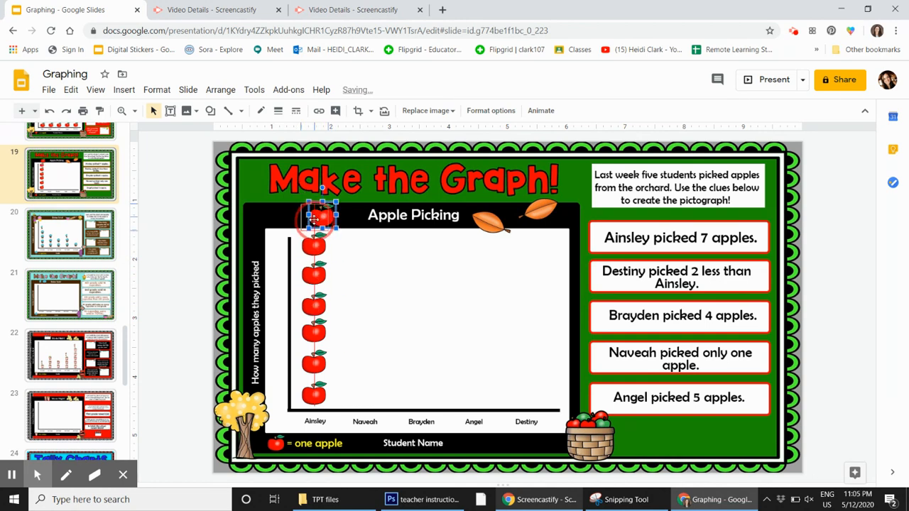
click(325, 293)
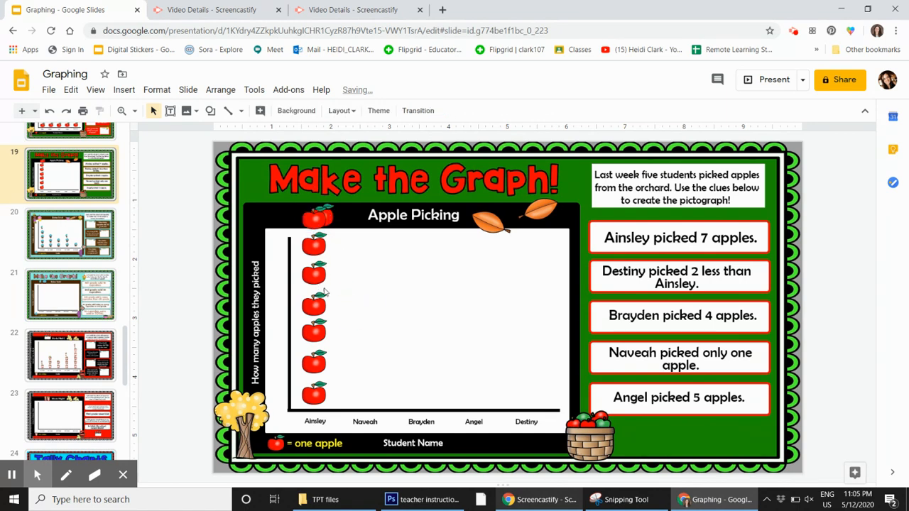
click(306, 244)
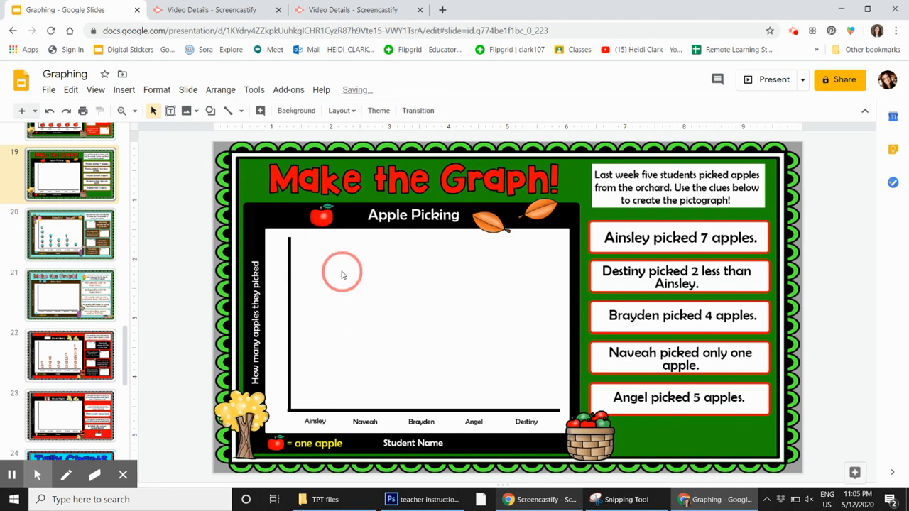
Step: Stack copies of the apple icon up Ainsley's column on the Apple Picking graph
click(322, 215)
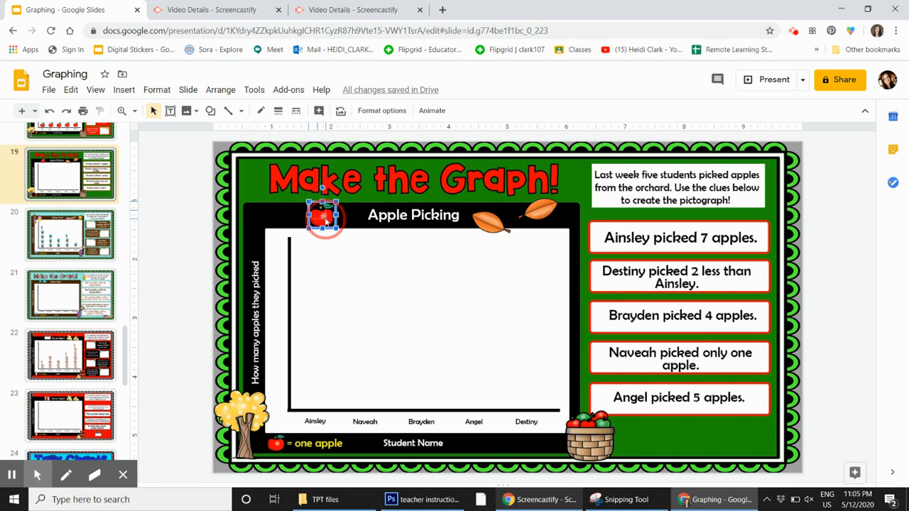
drag(323, 217, 327, 209)
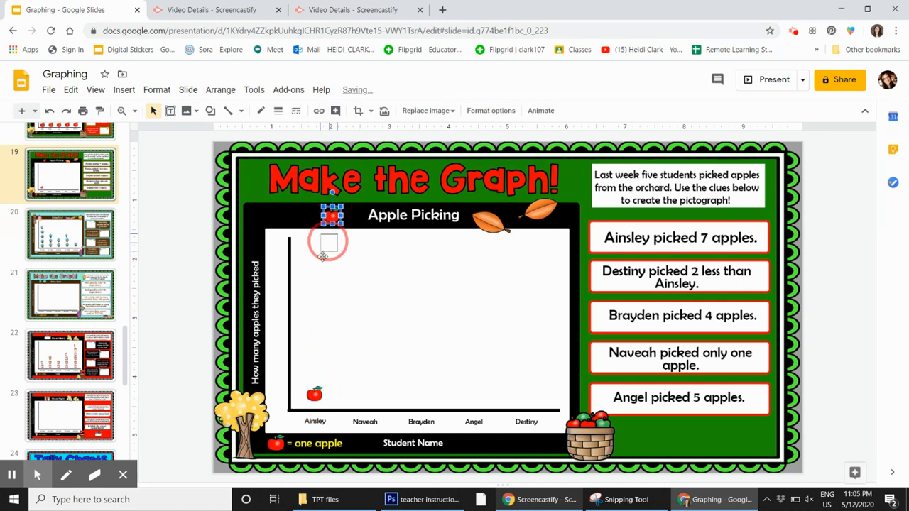
drag(332, 217, 315, 373)
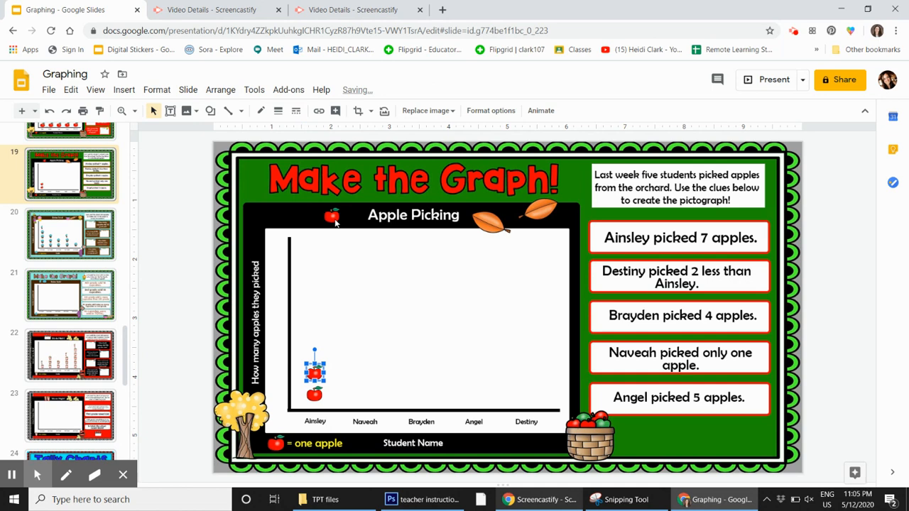
drag(314, 373, 315, 344)
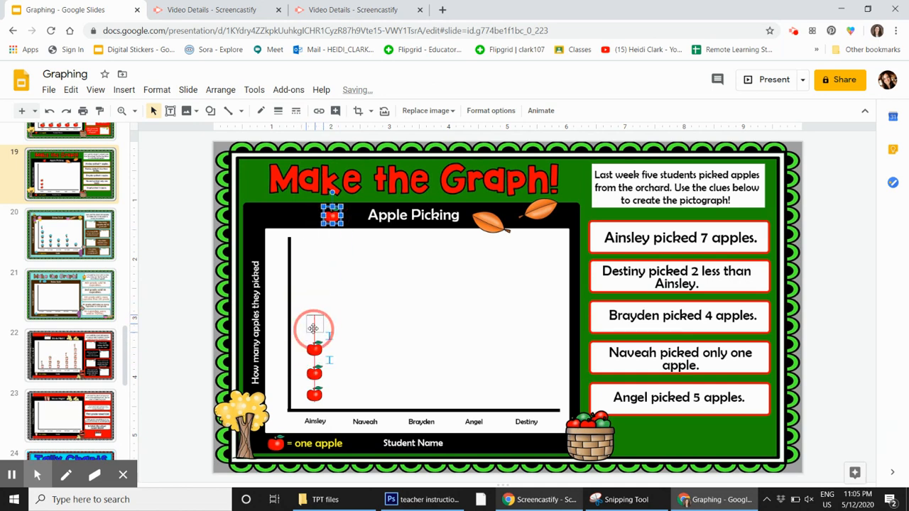
drag(315, 329, 314, 300)
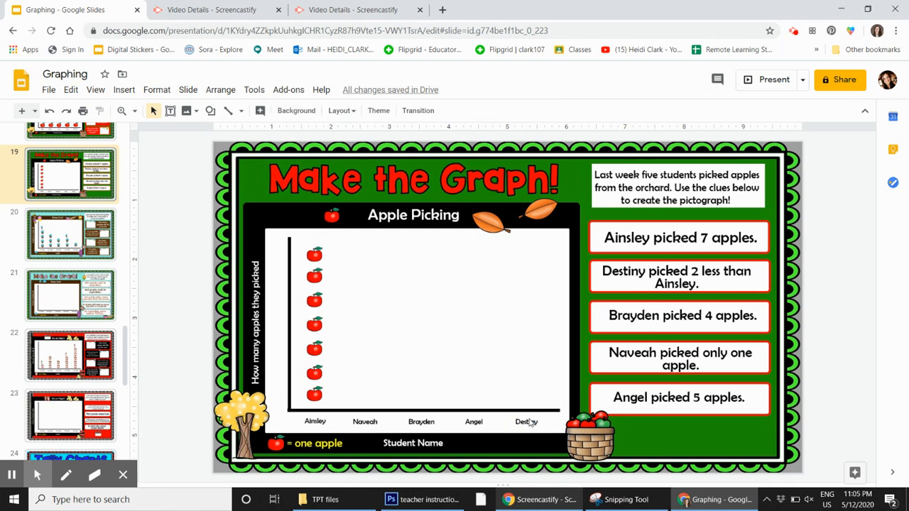
mouse_move(666, 300)
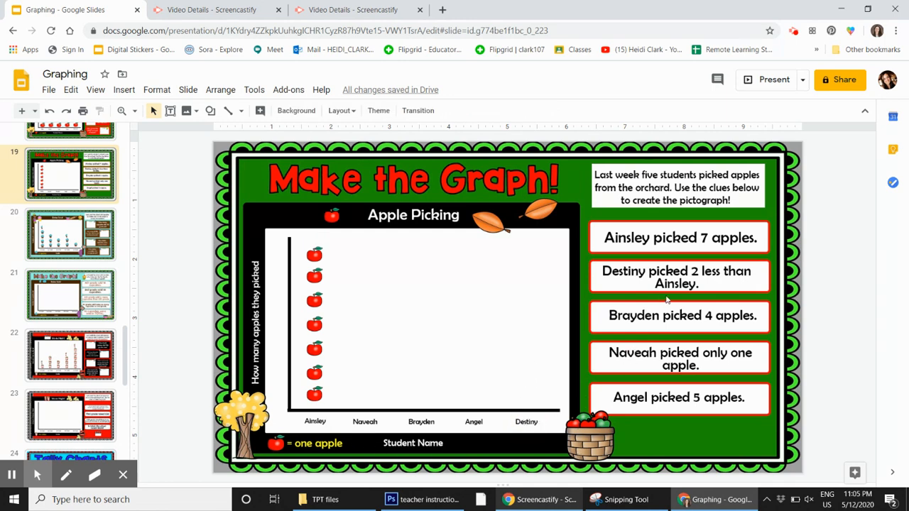
mouse_move(355, 341)
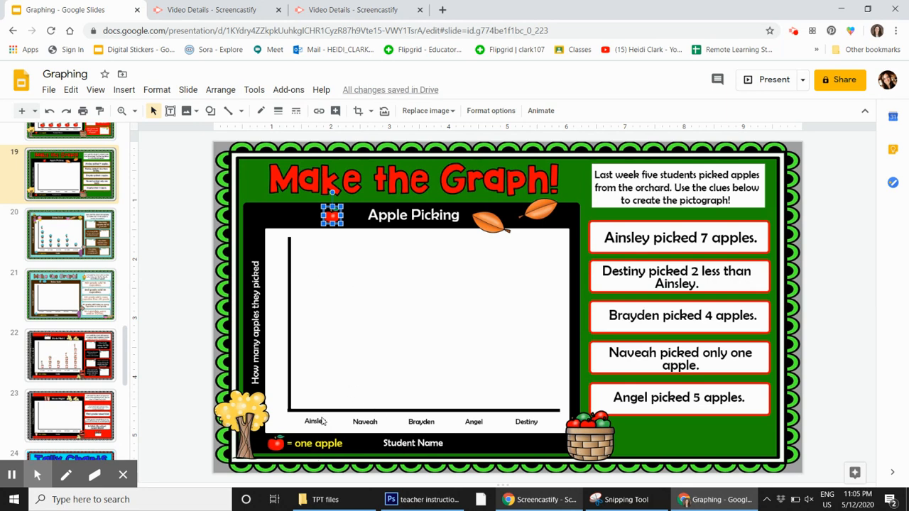
Step: Open the Bake Sale cupcake pictograph slide from the filmstrip
click(70, 294)
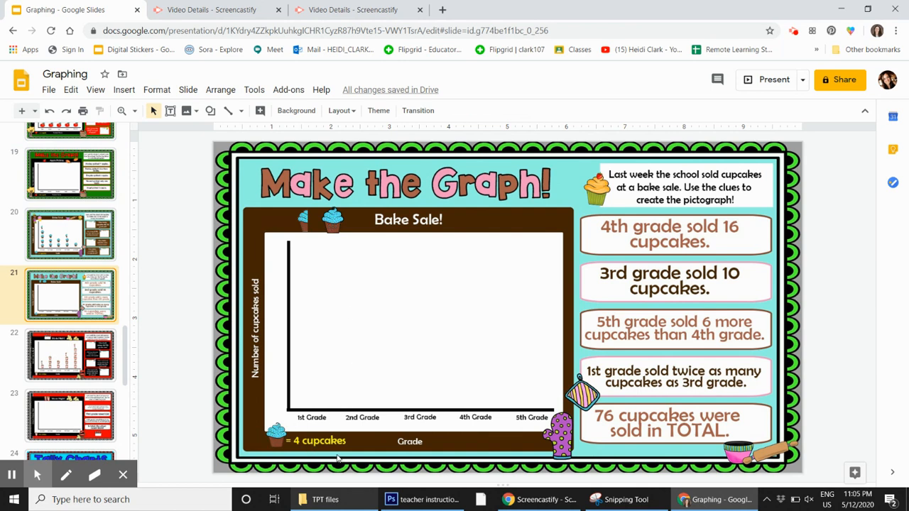
mouse_move(722, 240)
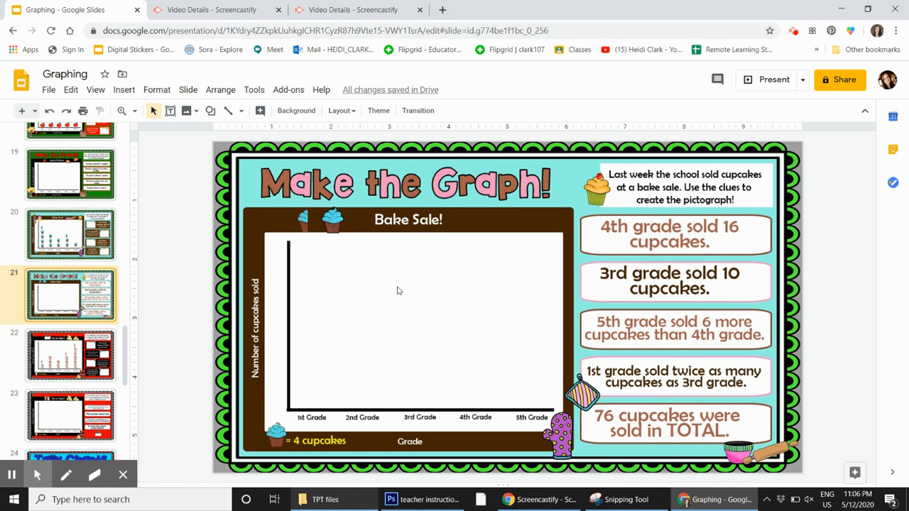
mouse_move(270, 236)
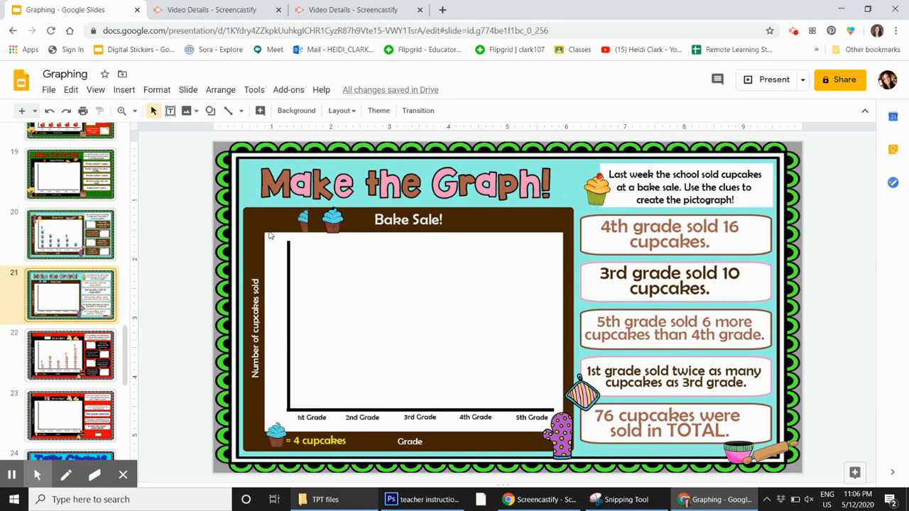
Step: Place copies of the cupcake icon in the 4th Grade column of the Bake Sale graph
click(332, 219)
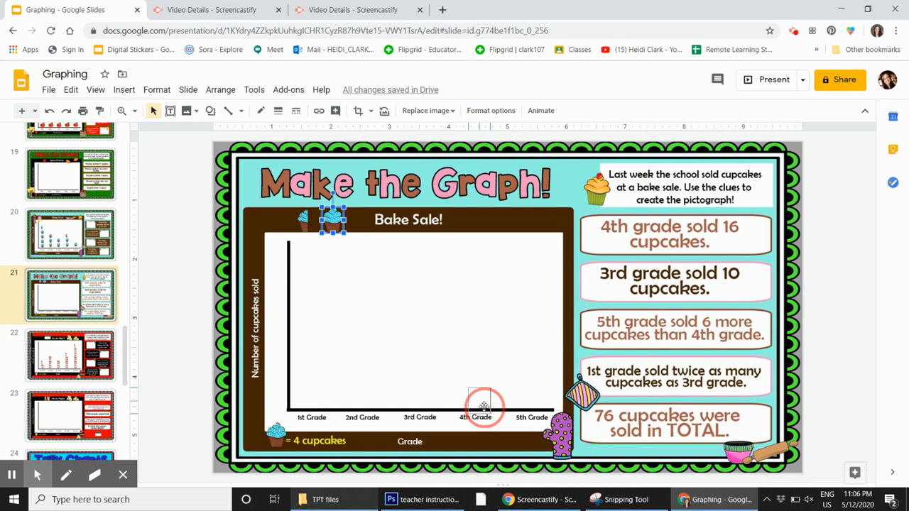
drag(334, 217, 476, 387)
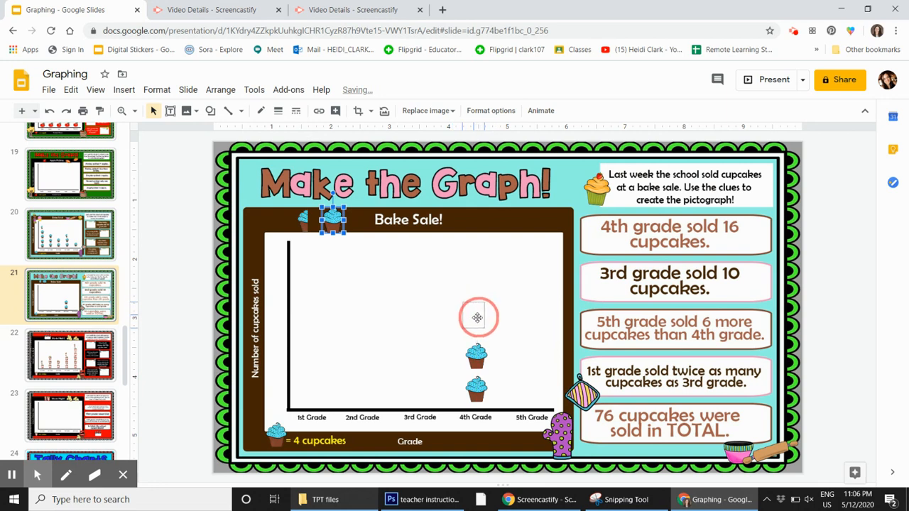
drag(478, 318, 480, 300)
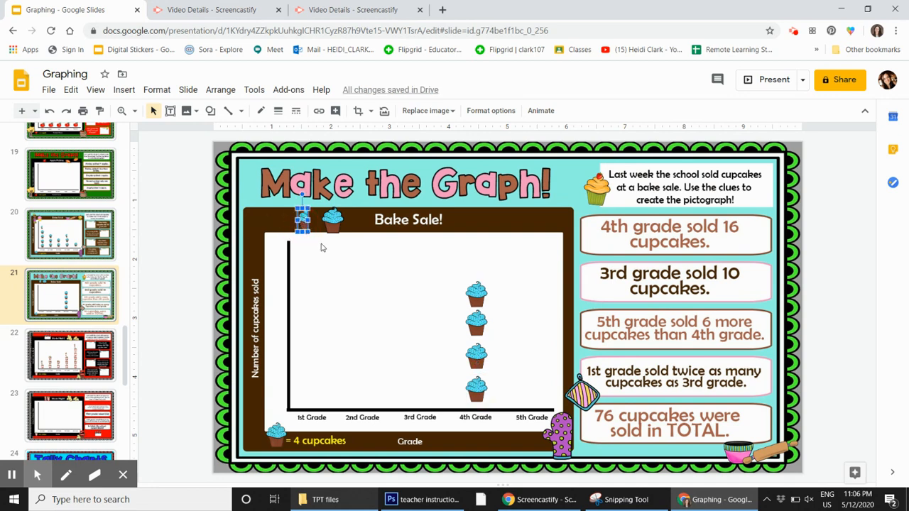
mouse_move(440, 294)
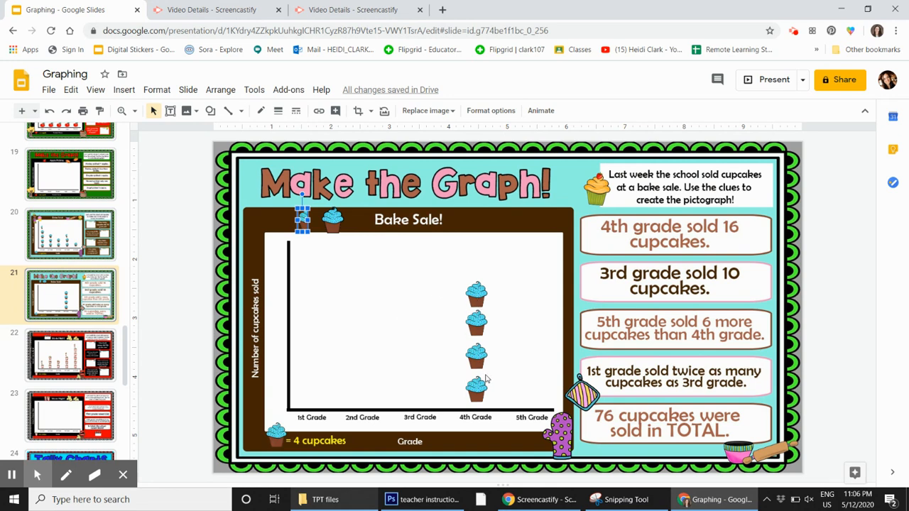
mouse_move(303, 236)
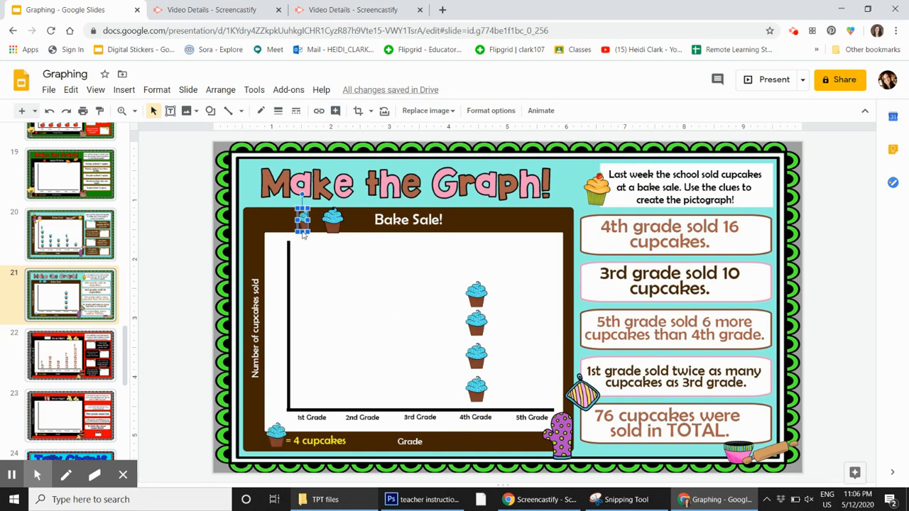
mouse_move(432, 302)
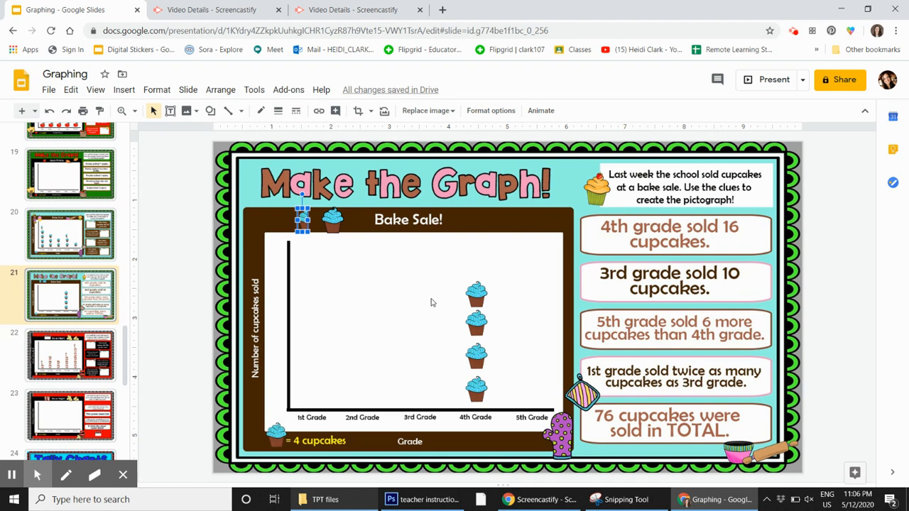
mouse_move(426, 306)
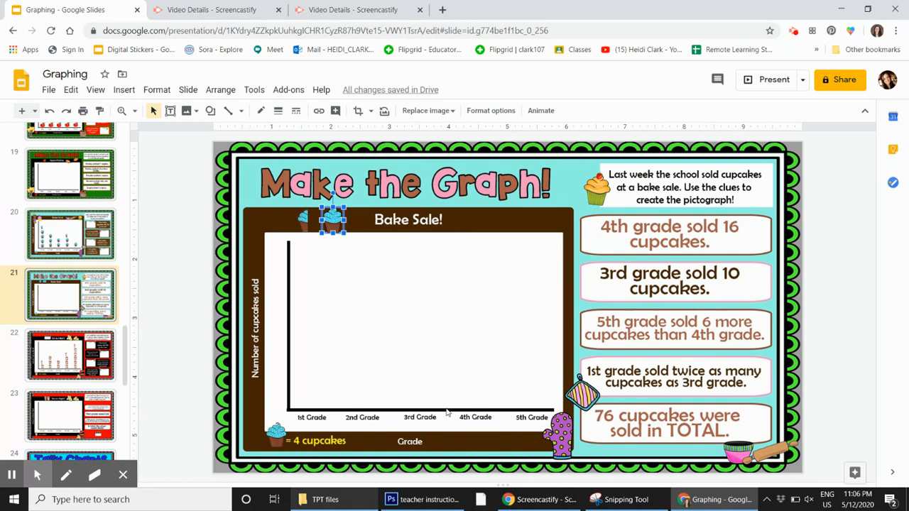
mouse_move(460, 451)
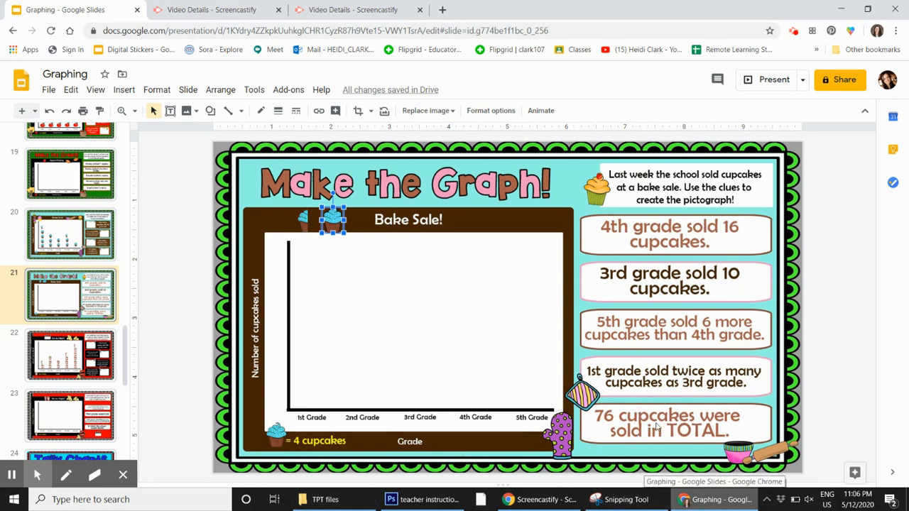
mouse_move(413, 287)
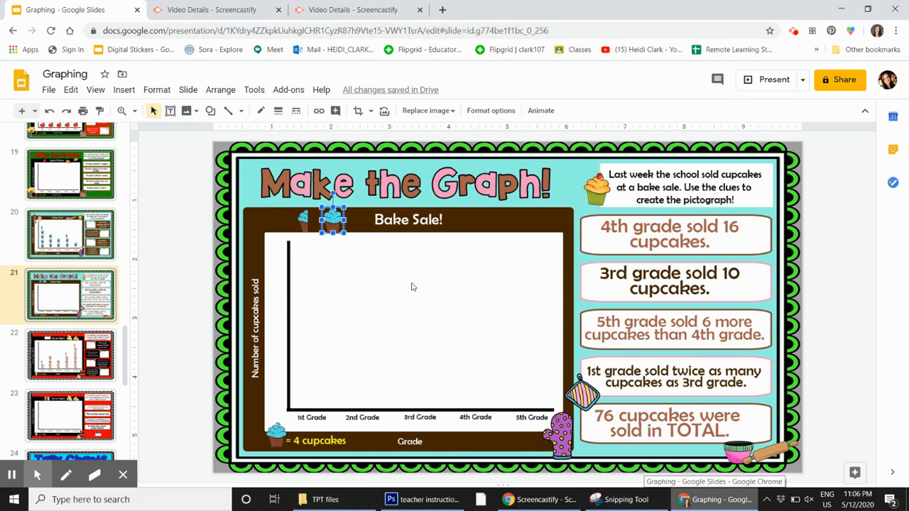
mouse_move(311, 378)
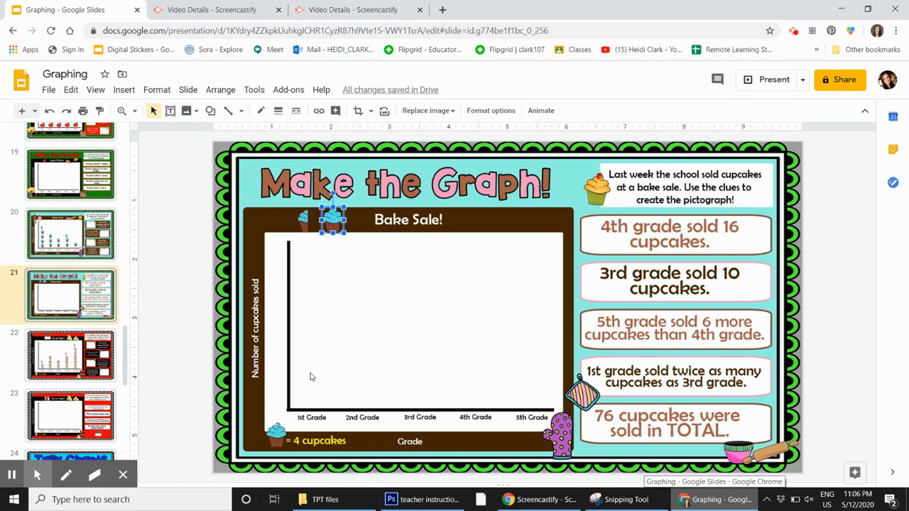
scroll(down, 3)
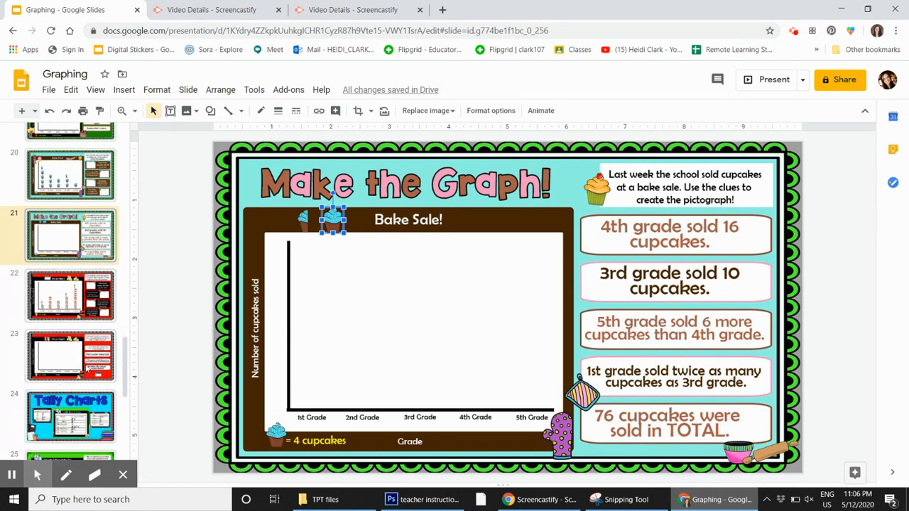
Step: Open the Movie Night slide and move a popcorn copy onto the graph and back above
click(70, 355)
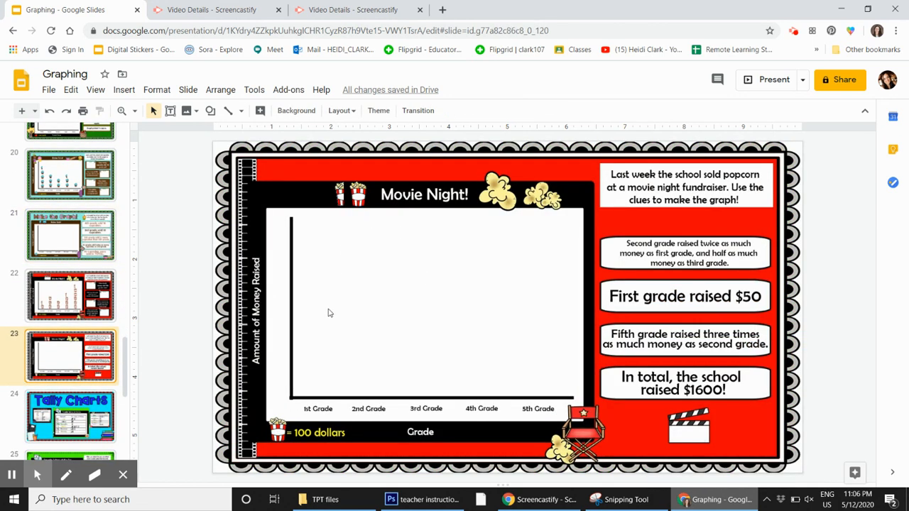
mouse_move(367, 321)
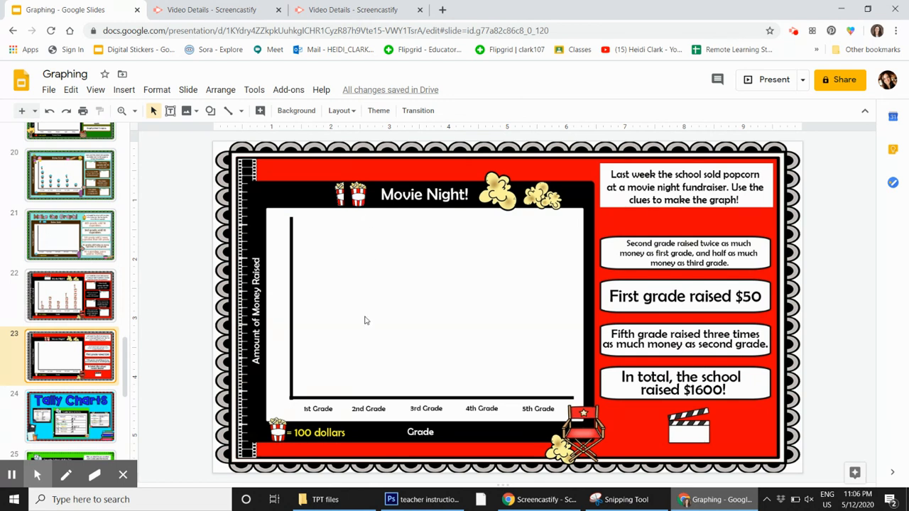
mouse_move(308, 437)
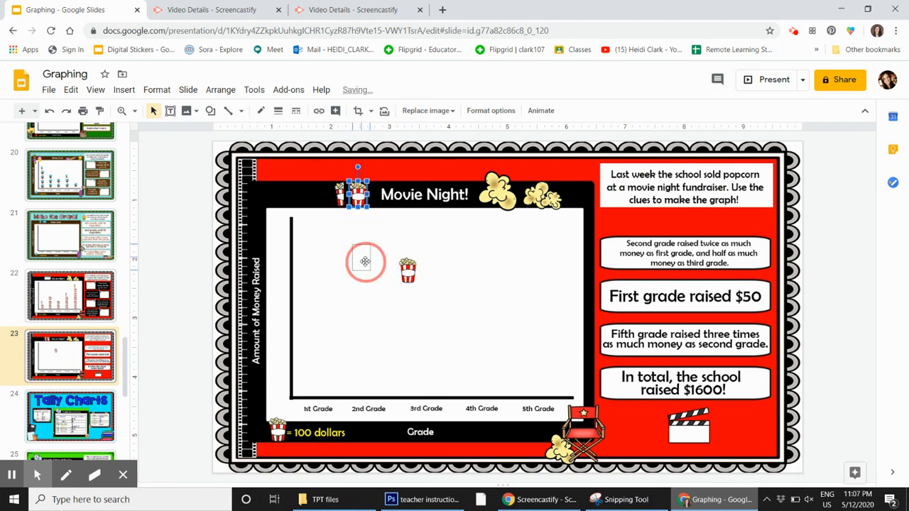
drag(365, 262, 361, 258)
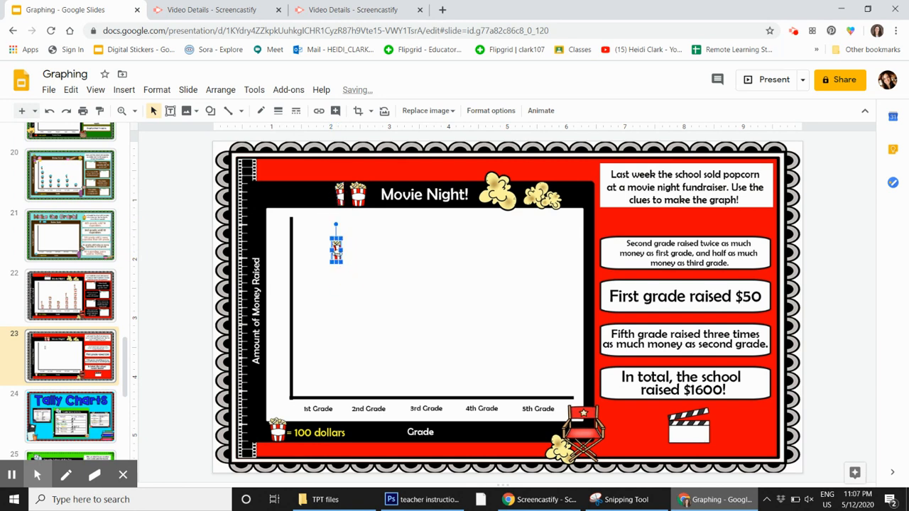
drag(336, 245, 338, 192)
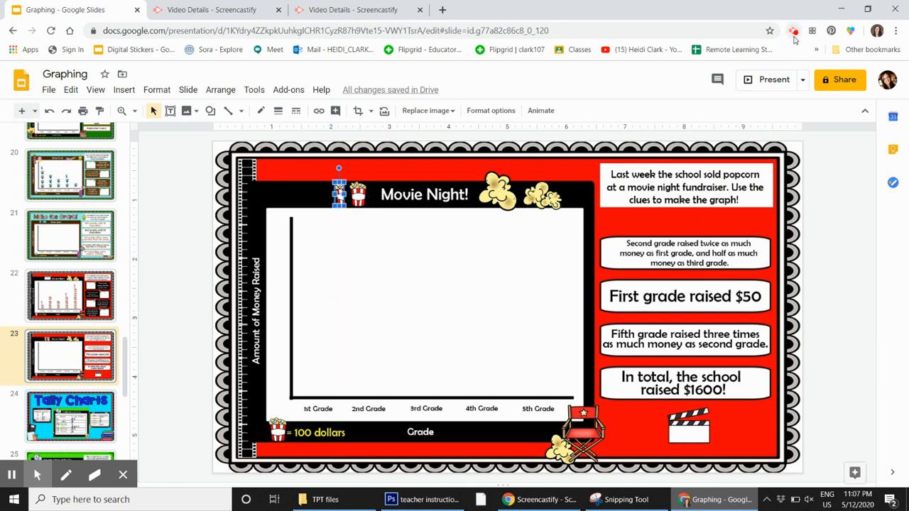
click(793, 31)
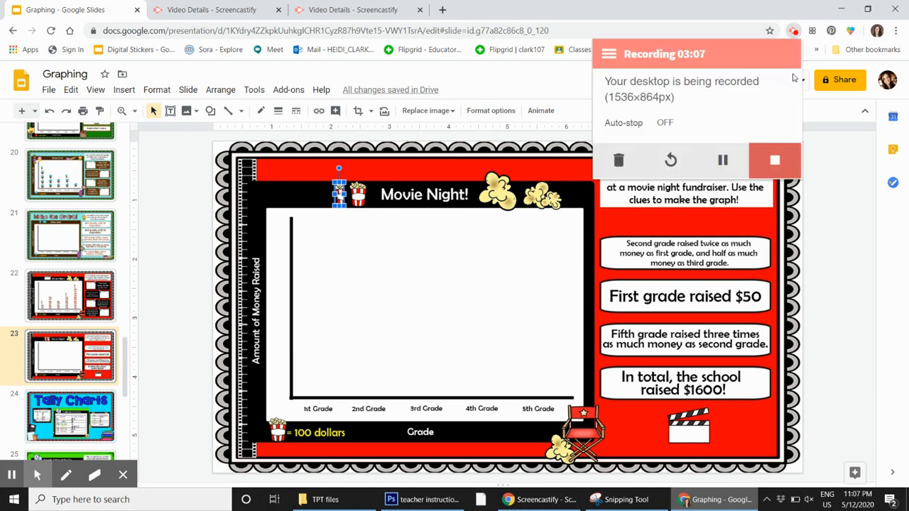